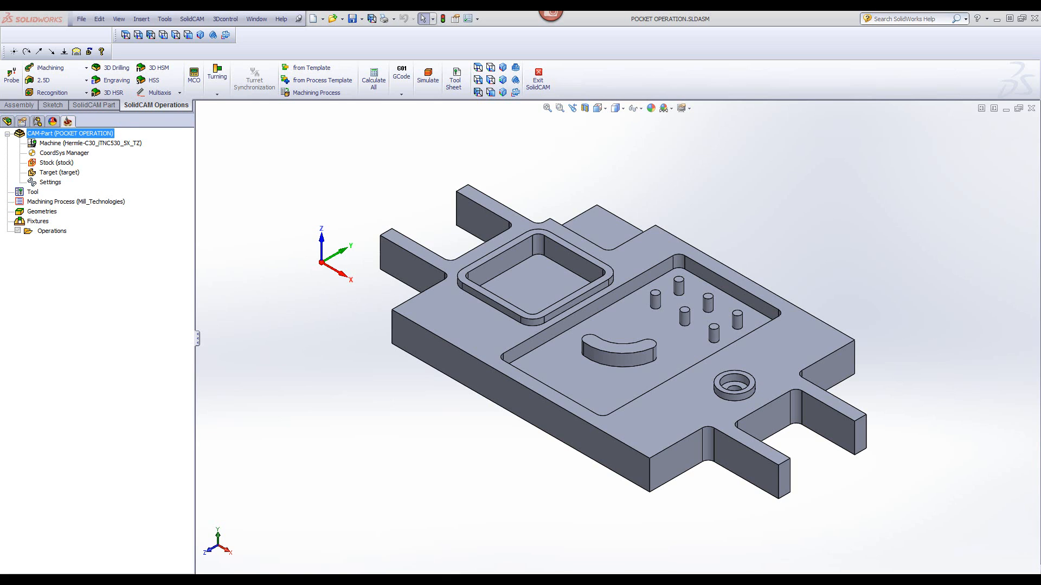
# Start a new Pocket operation from the 2.5D operations list.
pyautogui.click(59, 79)
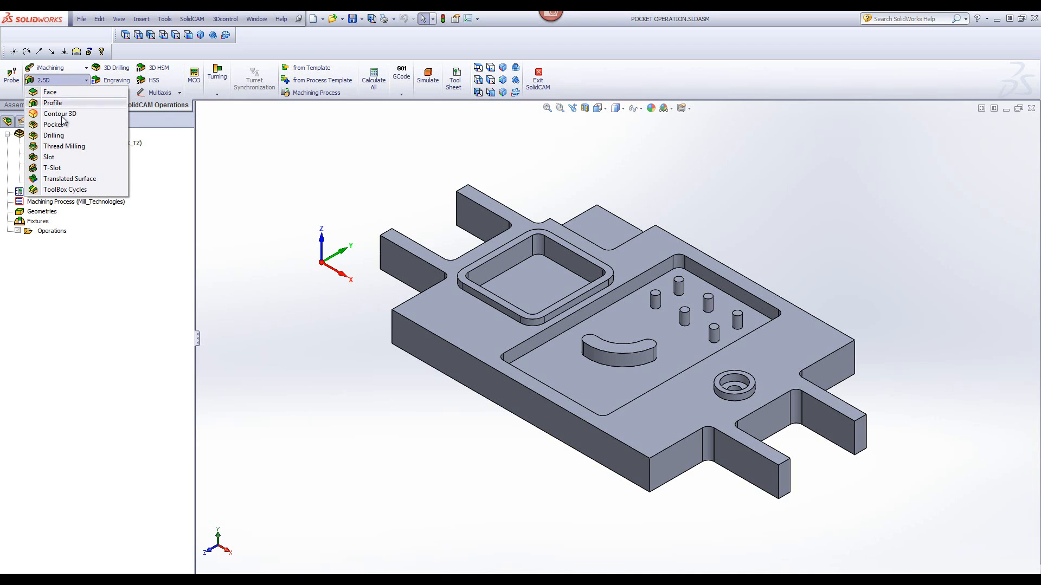
pyautogui.click(53, 123)
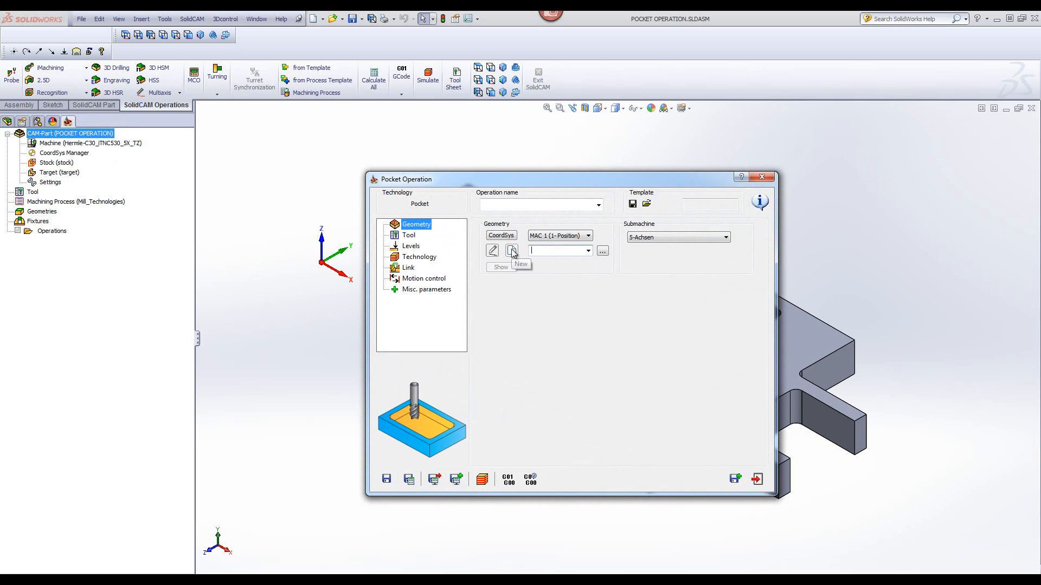
# Define a new geometry from the square pocket's edge chain, naming the operation P_contour.
pyautogui.click(512, 250)
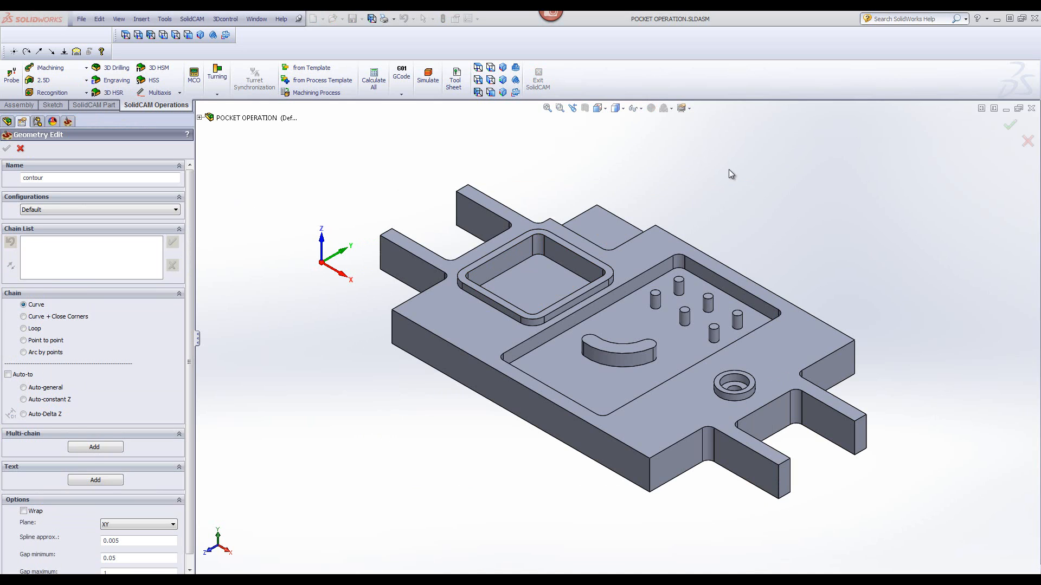
pyautogui.click(561, 293)
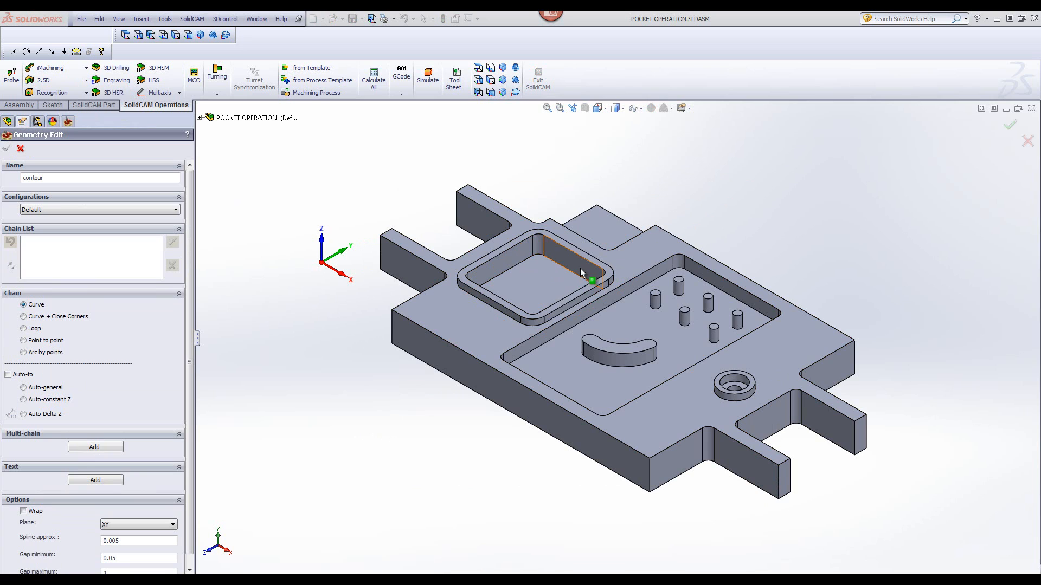
pyautogui.click(584, 269)
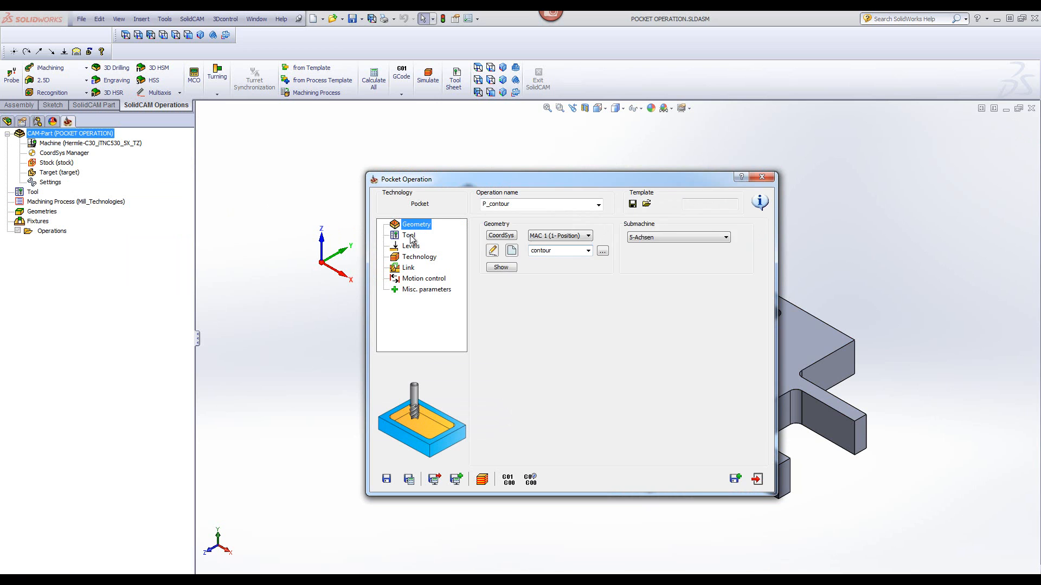
# Choose the 16 mm four-flute end mill from the tool table for the operation.
pyautogui.click(408, 235)
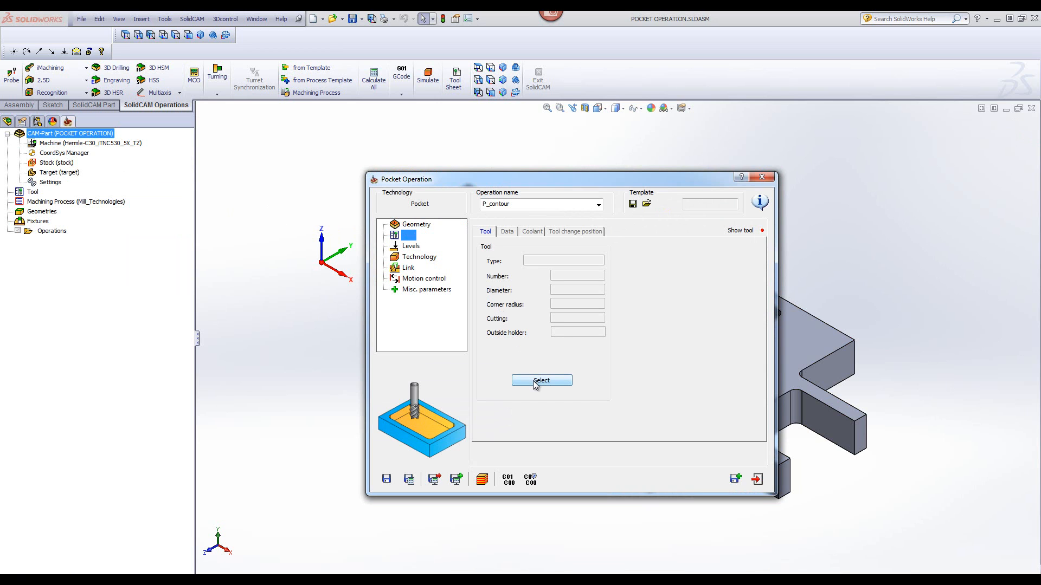
pyautogui.click(541, 379)
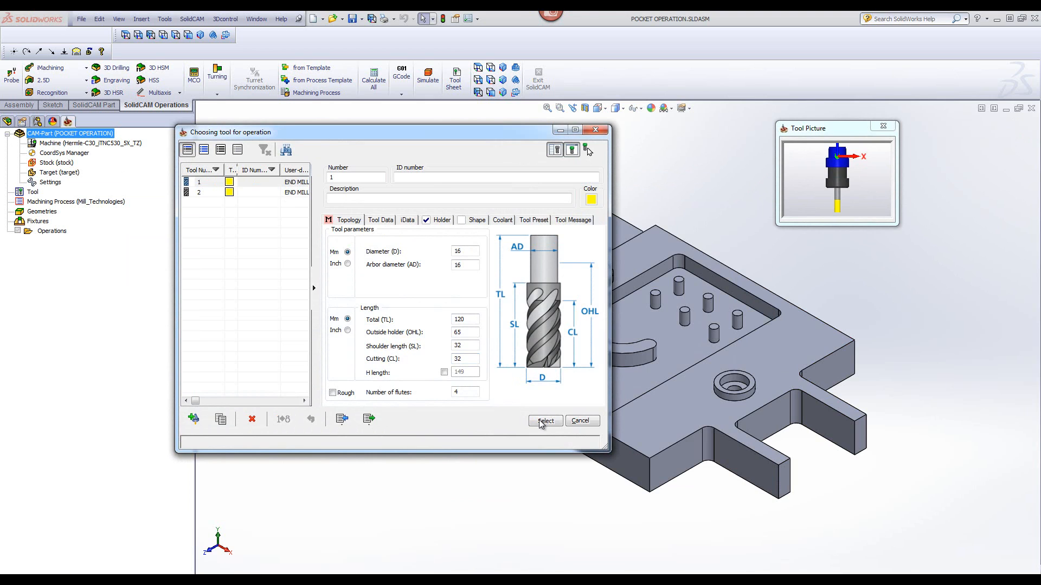
pyautogui.click(544, 420)
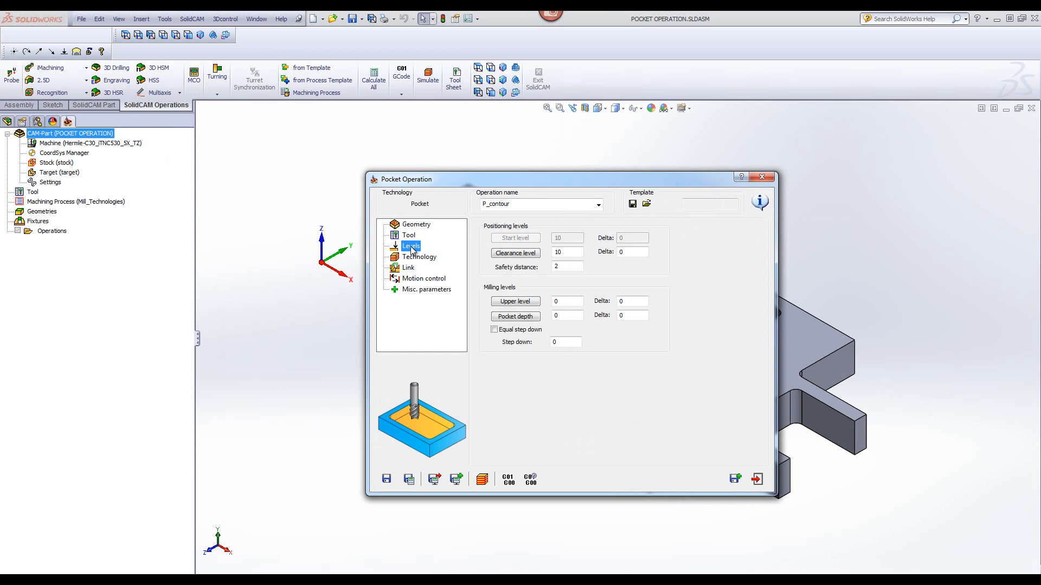
pyautogui.moveTo(518, 295)
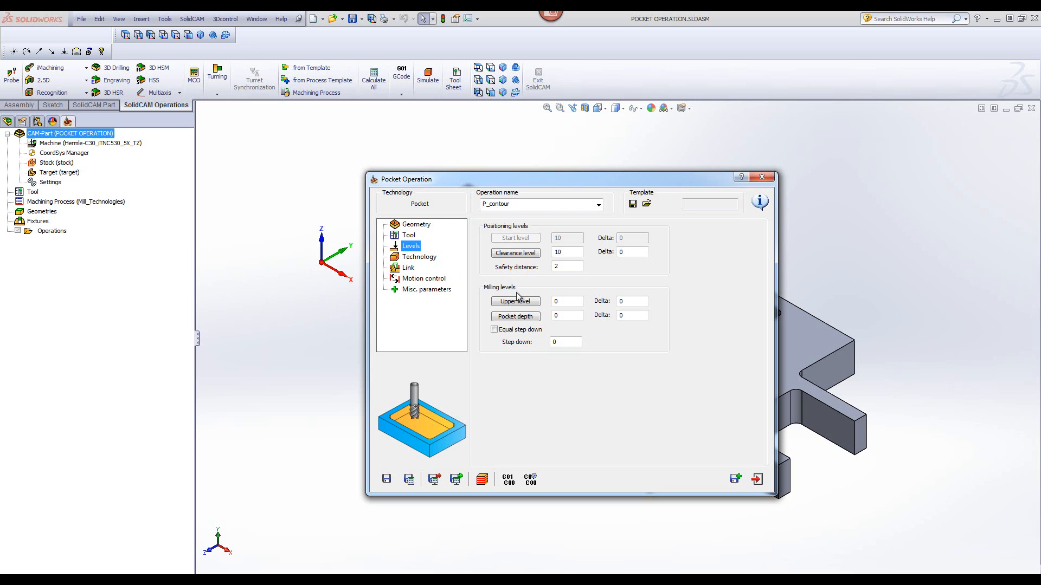
# Pick the upper level and the square pocket's floor as depth on the model.
pyautogui.click(515, 301)
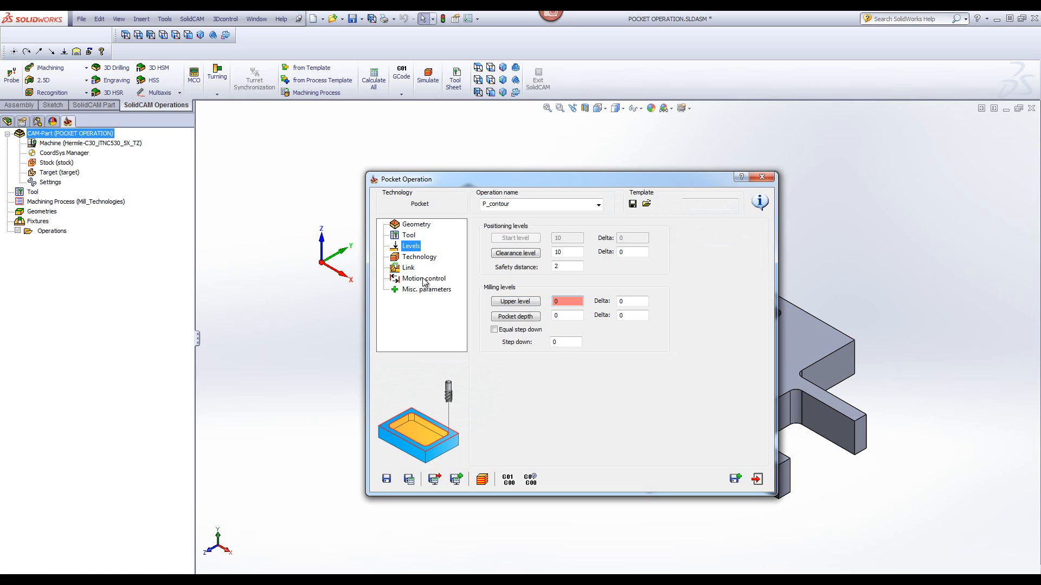
pyautogui.click(515, 317)
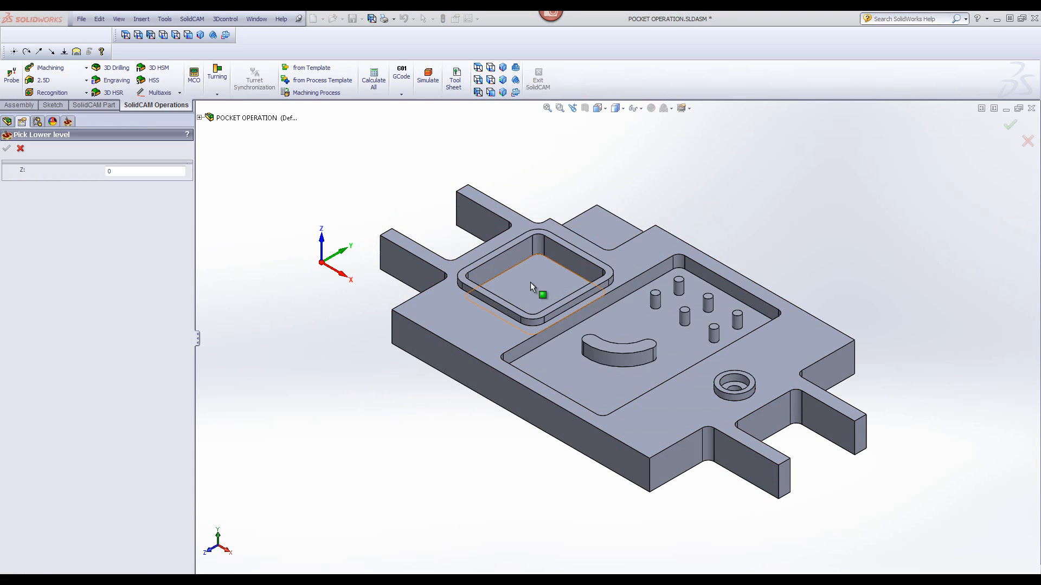
pyautogui.click(531, 281)
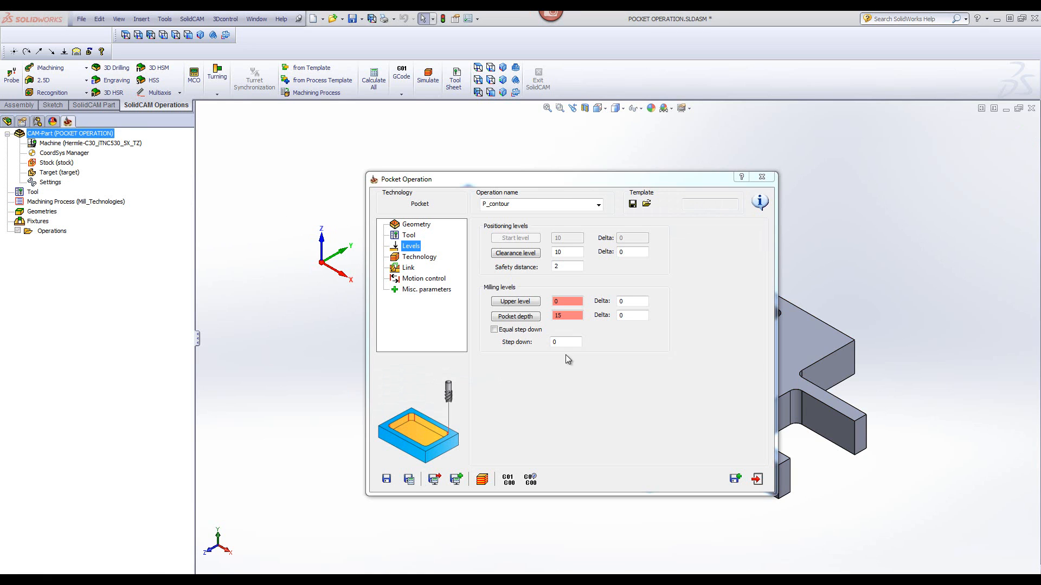
# Set the pocket's step down to 8 mm.
pyautogui.click(564, 342)
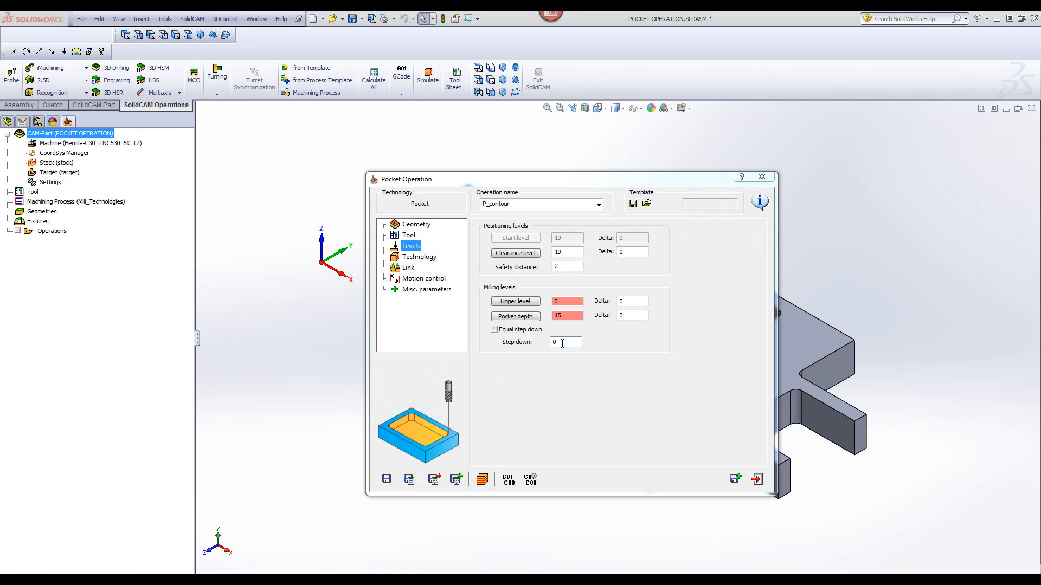
pyautogui.click(564, 341)
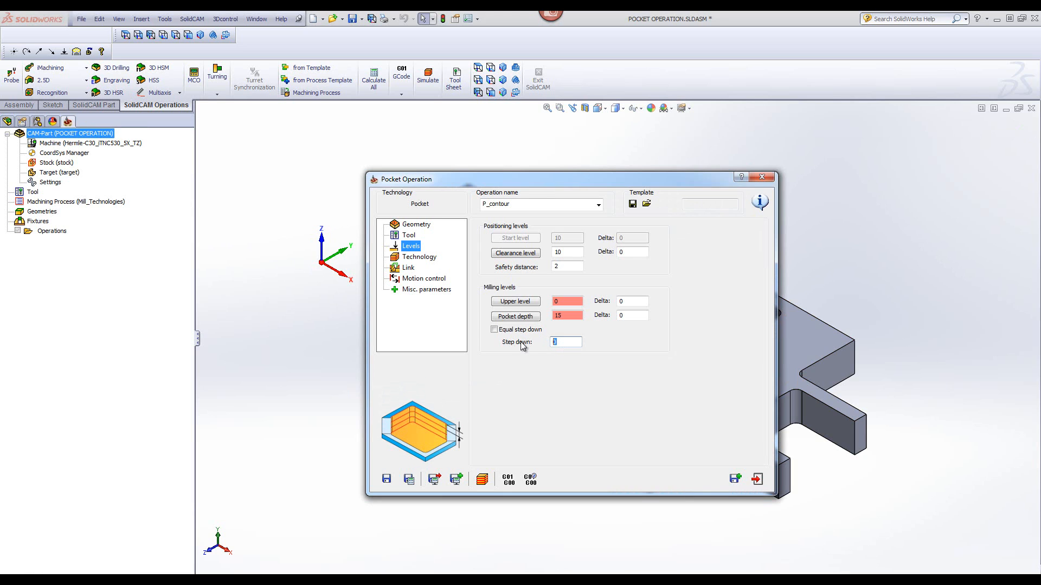
pyautogui.moveTo(527, 359)
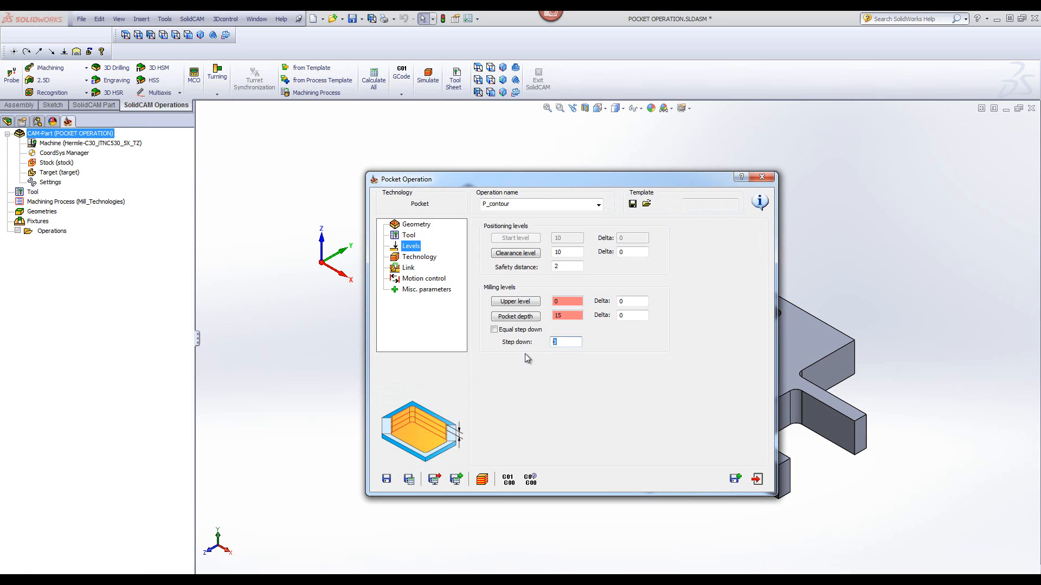
pyautogui.write('8')
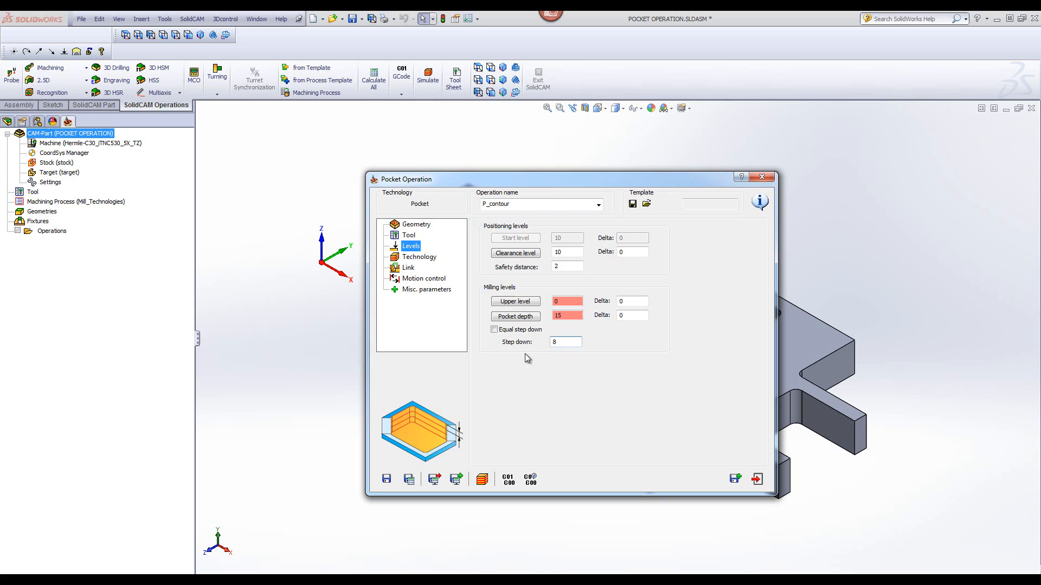
pyautogui.moveTo(423, 267)
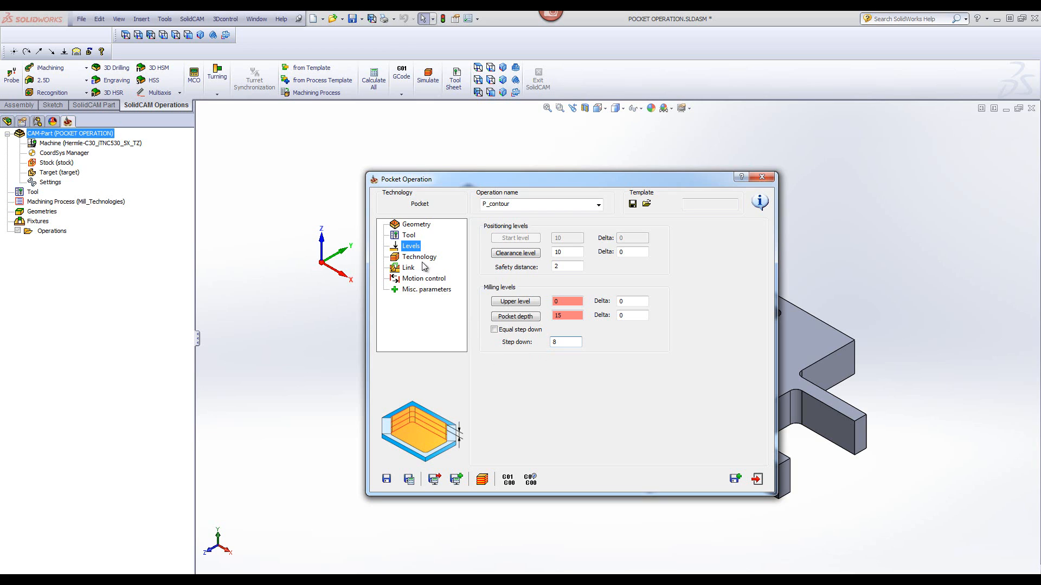
pyautogui.click(418, 257)
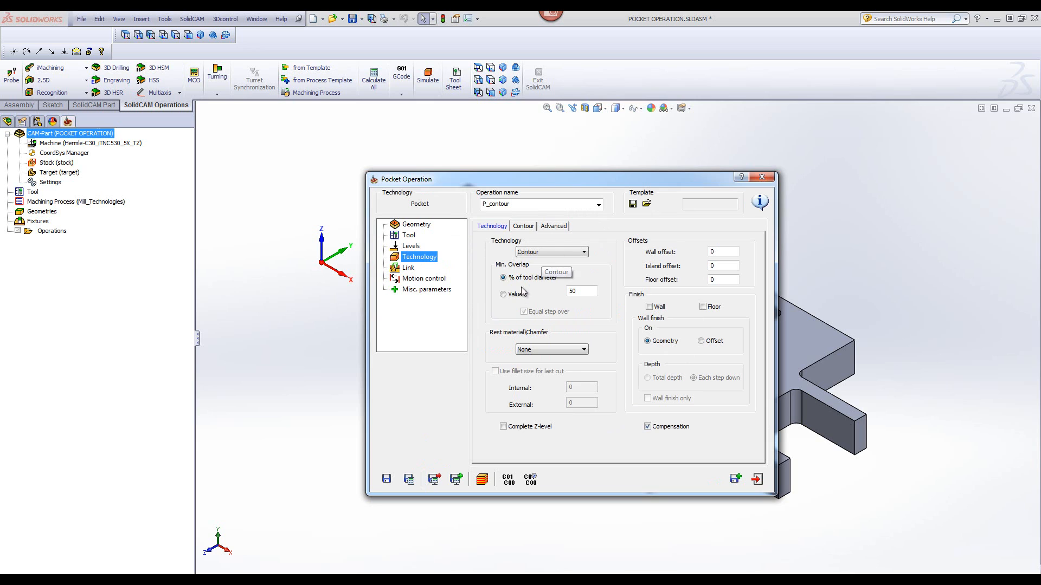
pyautogui.moveTo(522, 292)
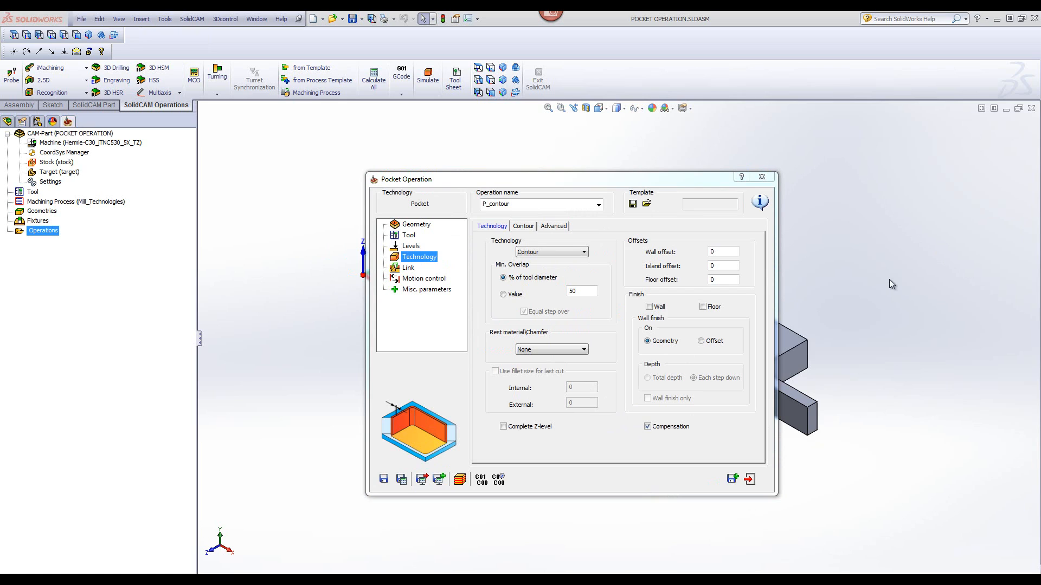
pyautogui.moveTo(625, 295)
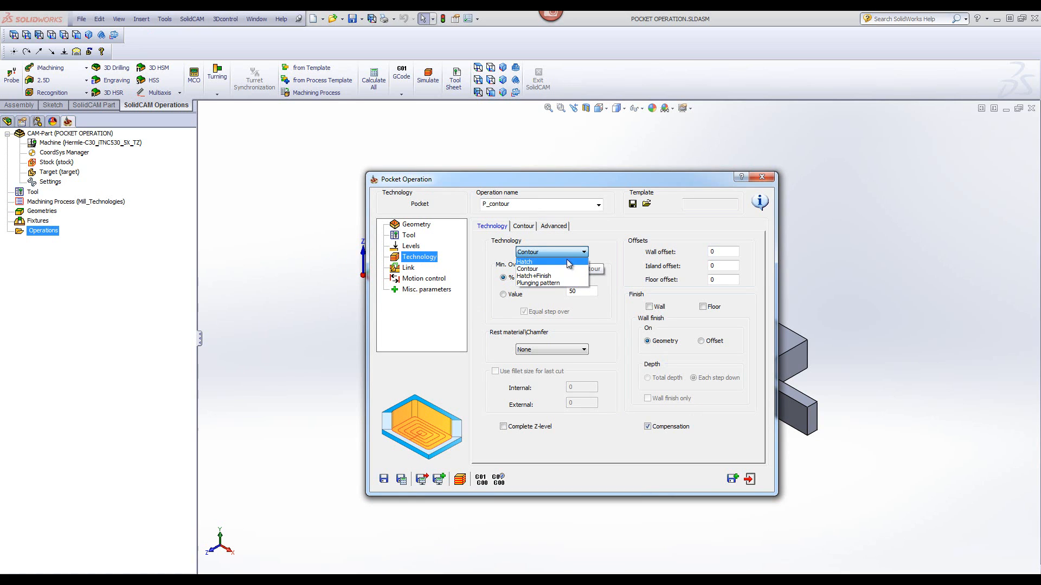
pyautogui.moveTo(563, 276)
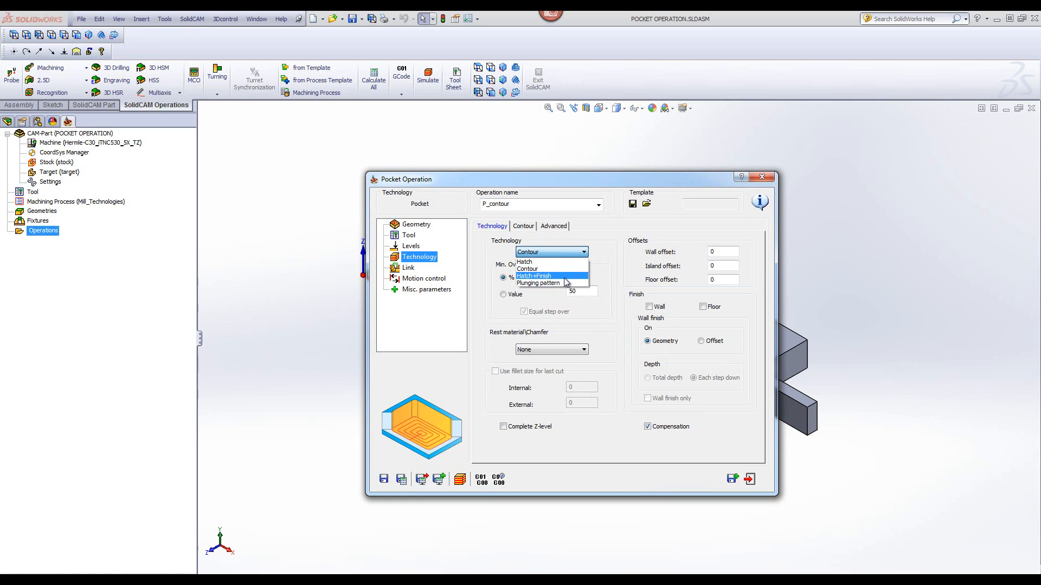
pyautogui.moveTo(607, 268)
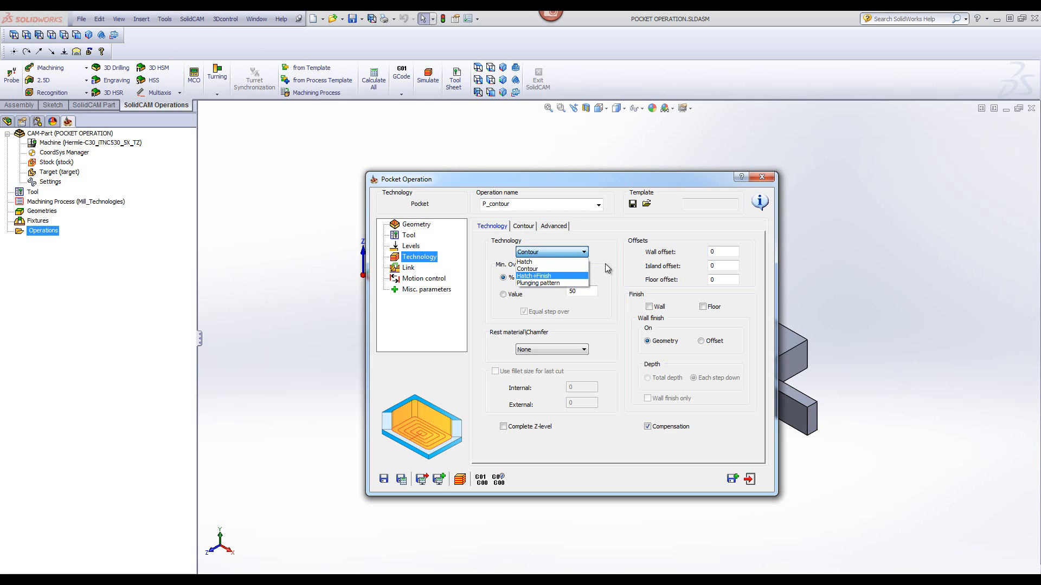
# Keep Contour as the strategy with 50% tool-diameter overlap and zero offsets.
pyautogui.click(525, 269)
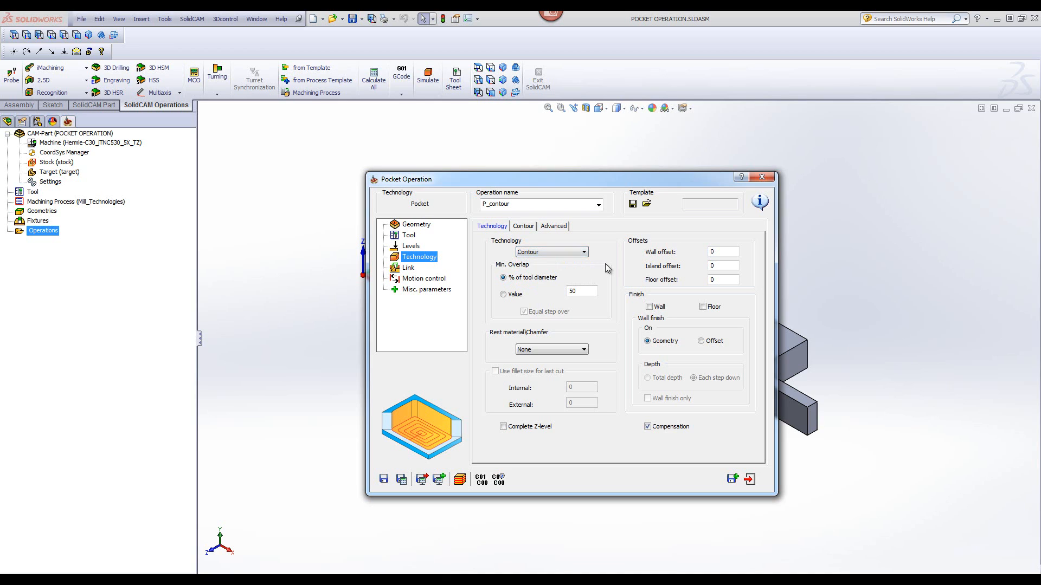
pyautogui.click(581, 291)
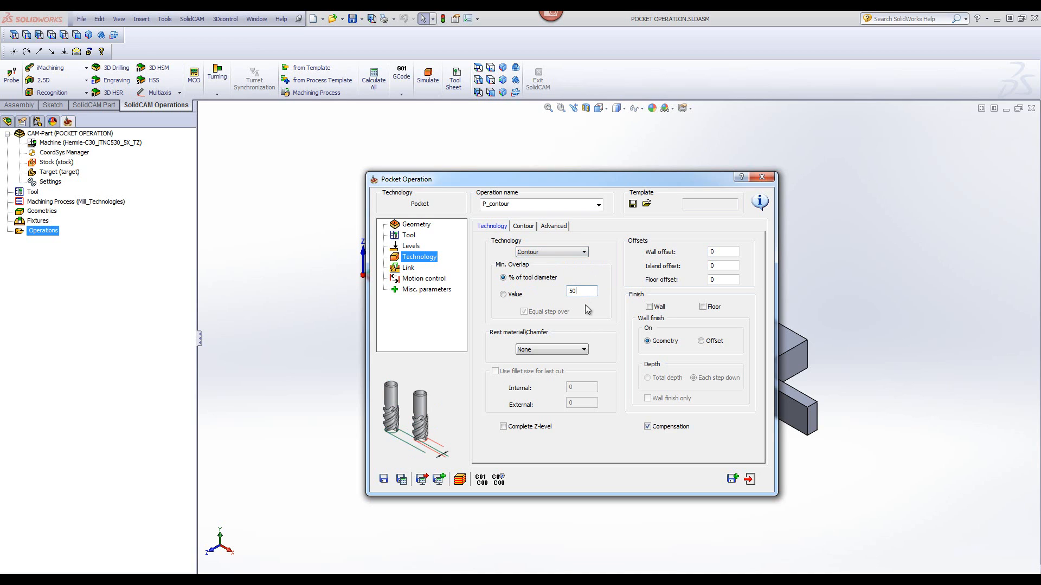
pyautogui.moveTo(600, 348)
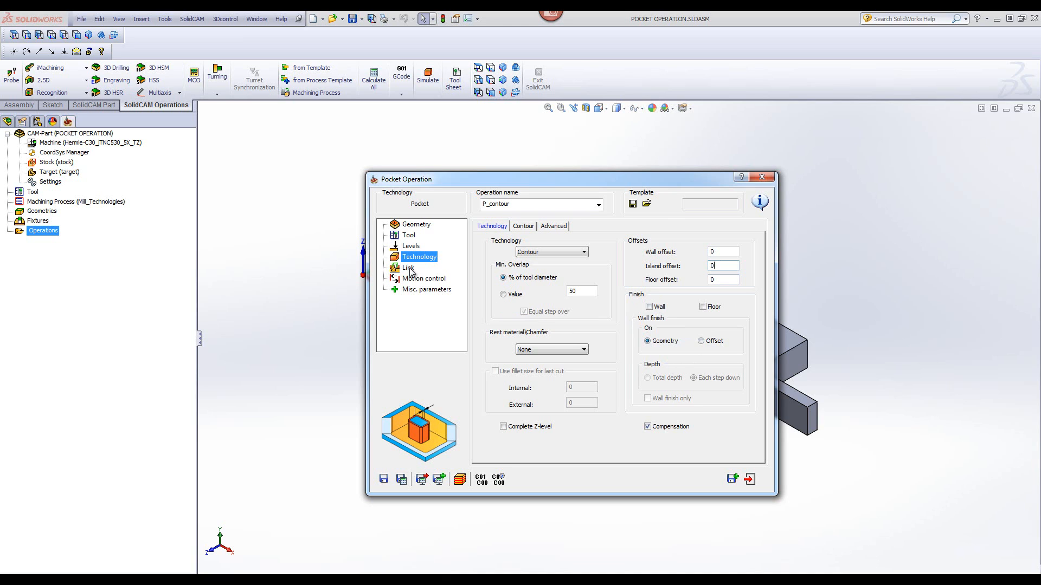
# Show the Link page with ramping and lead in/out settings for the pocket.
pyautogui.click(407, 268)
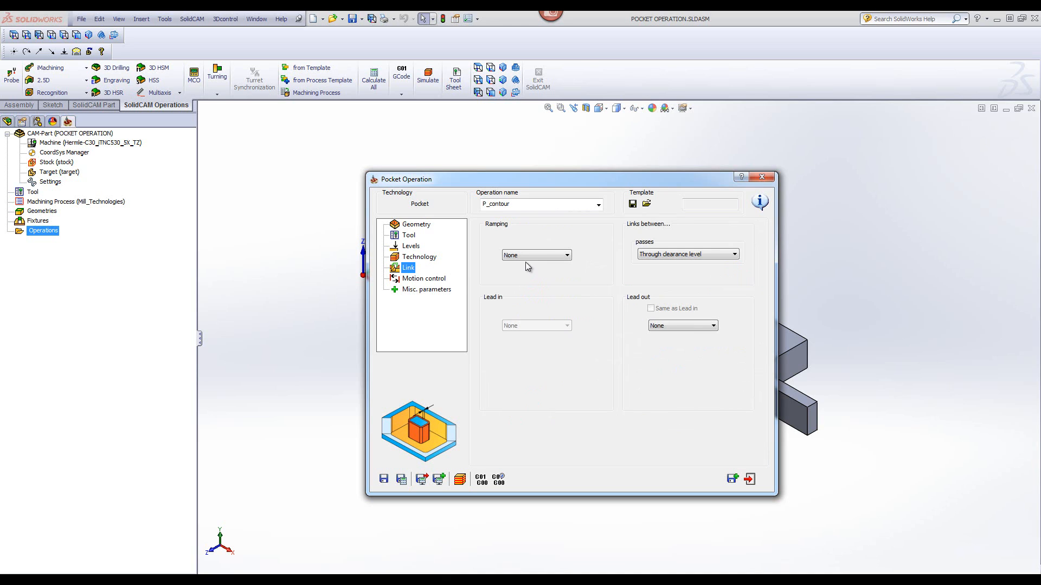
pyautogui.moveTo(546, 286)
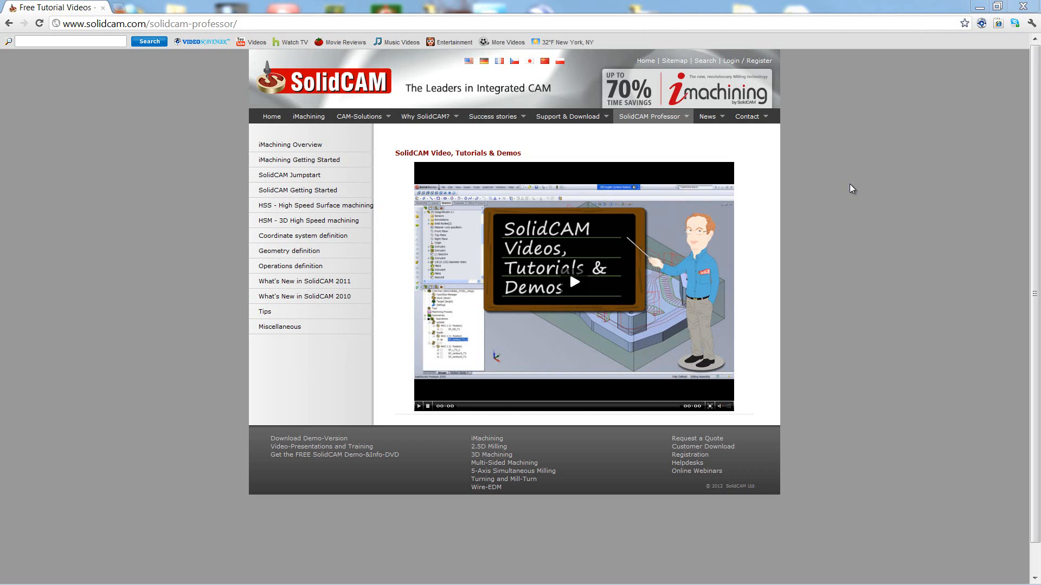
pyautogui.moveTo(790, 155)
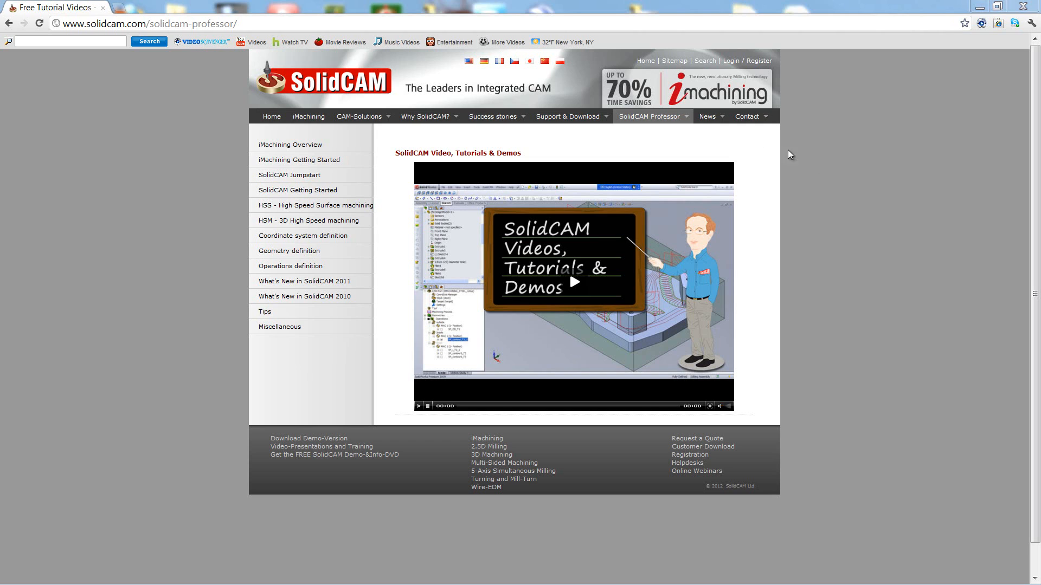
pyautogui.click(651, 116)
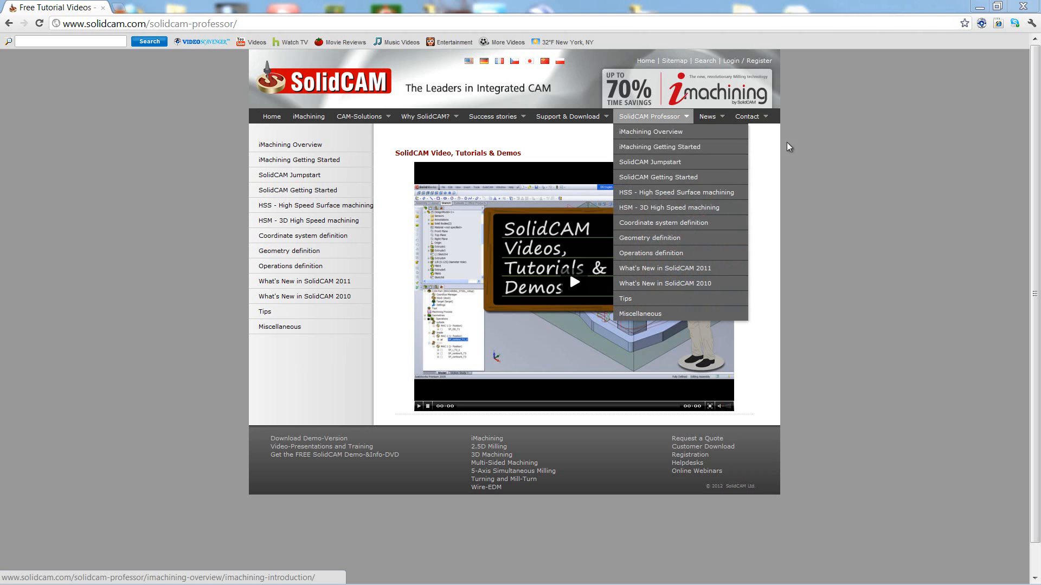
pyautogui.moveTo(900, 160)
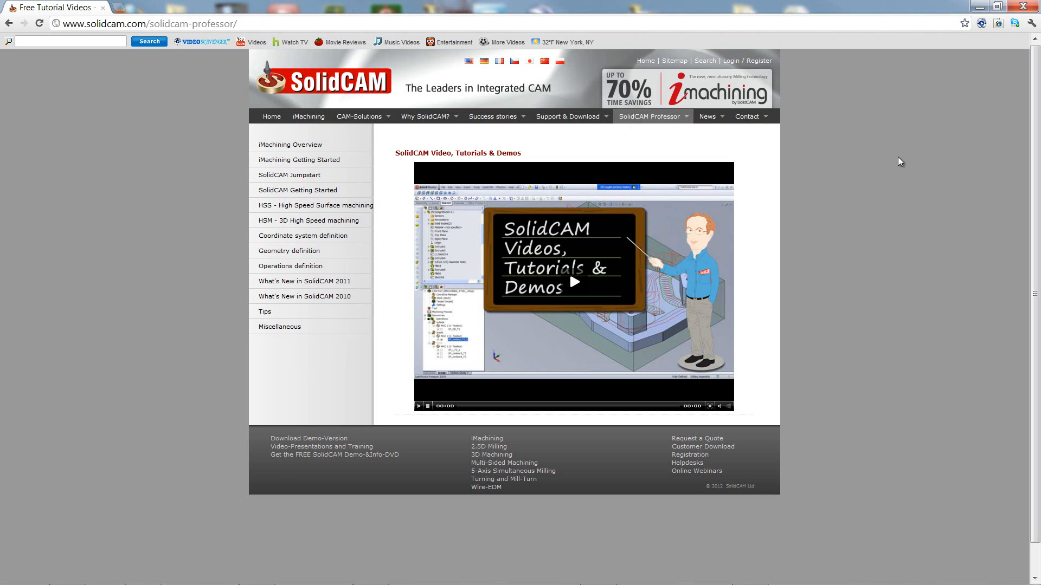
pyautogui.moveTo(995, 164)
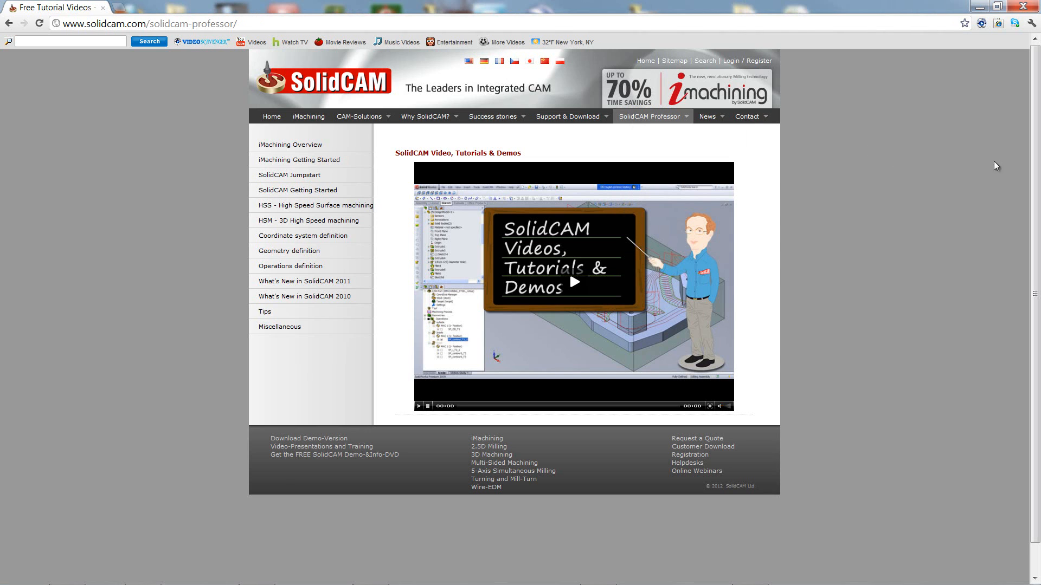